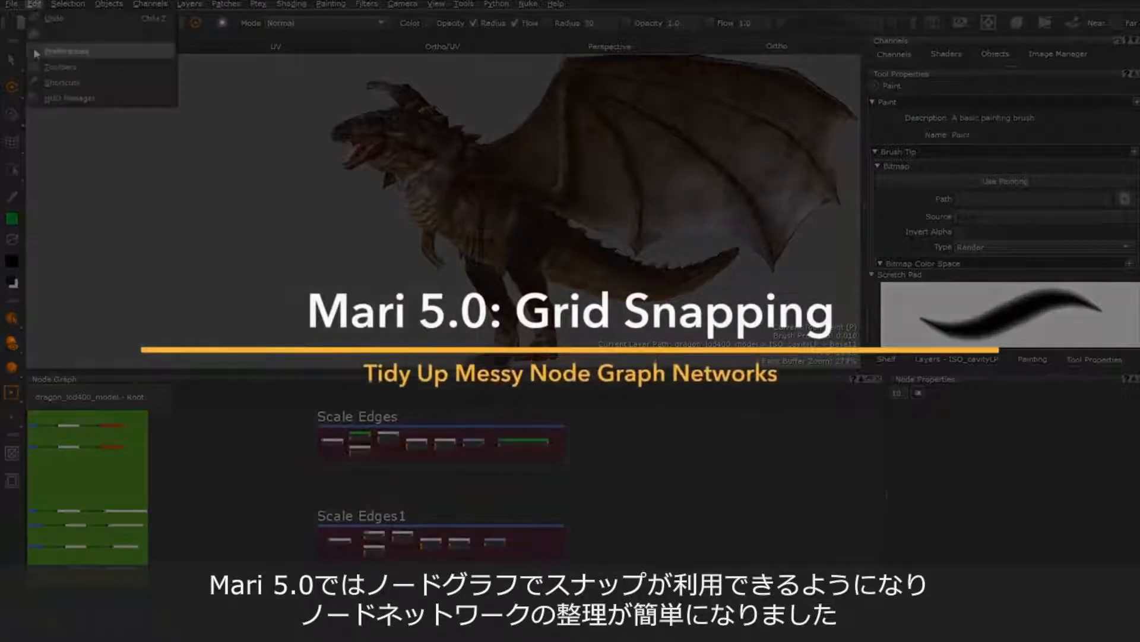
Reach the Node Graph grid settings in Mari's Preferences via the Edit menu
click(67, 50)
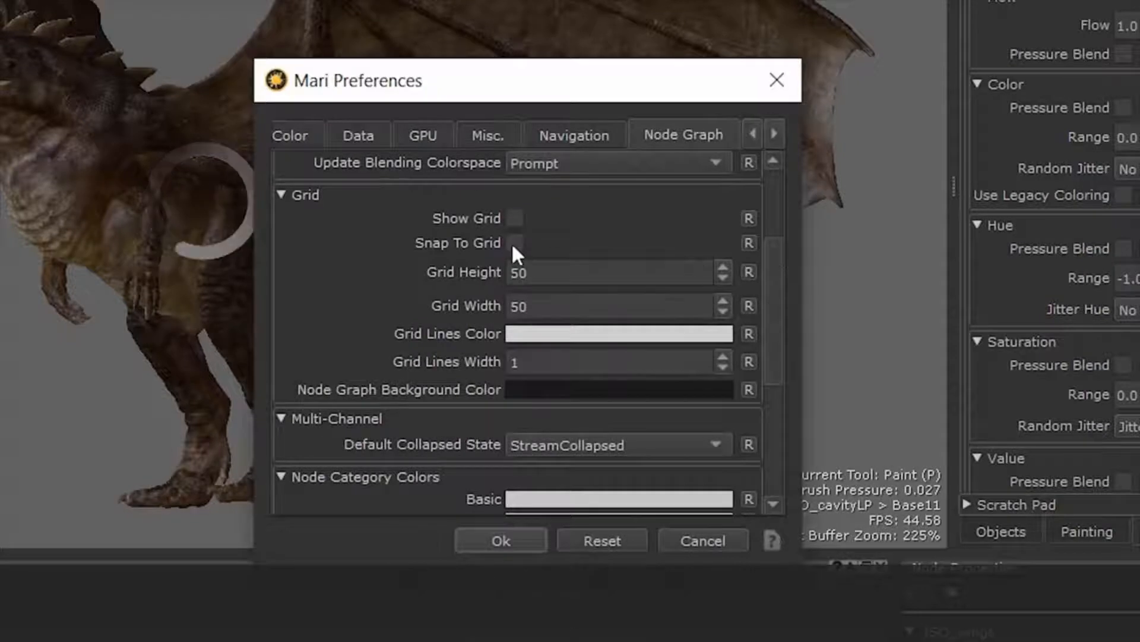
Tick Snap To Grid and Show Grid, then start editing the grid size fields
click(515, 242)
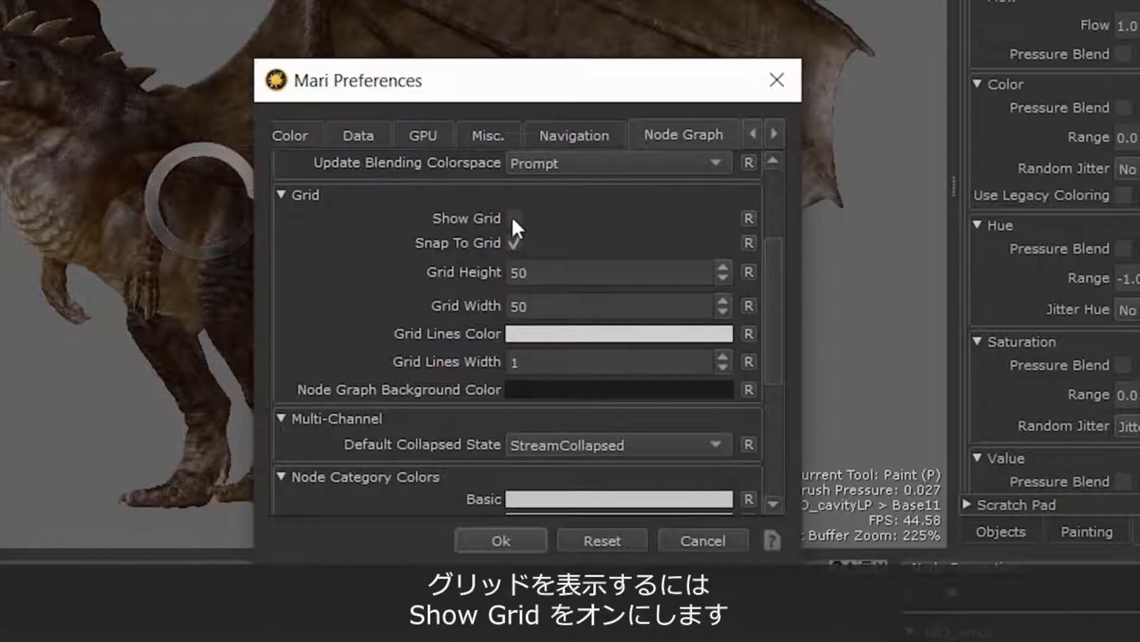
click(516, 219)
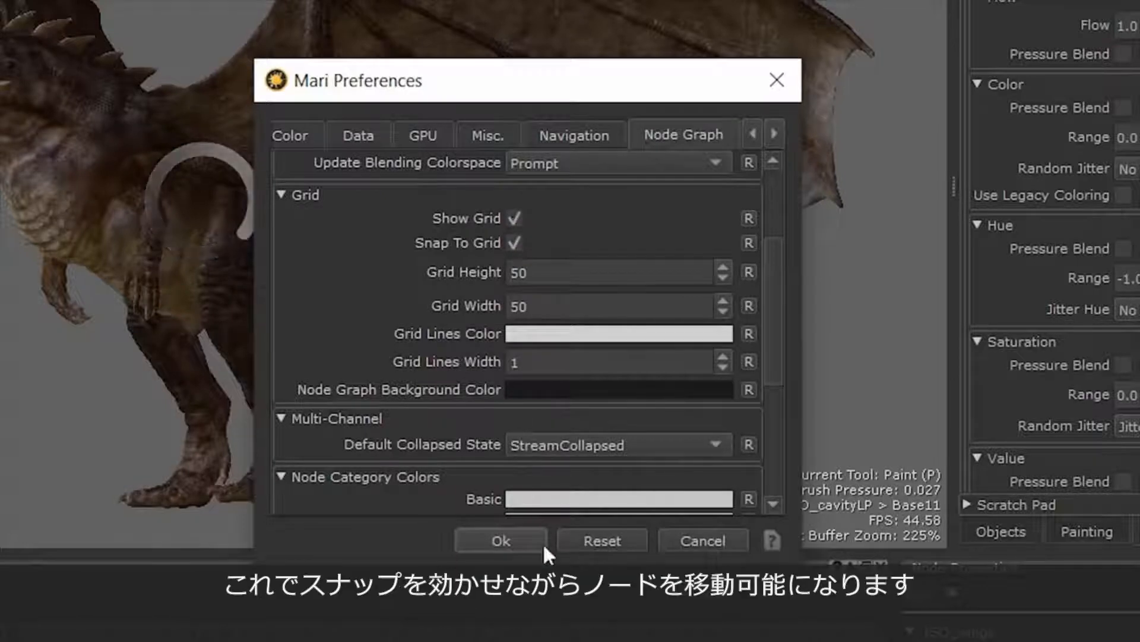
click(500, 540)
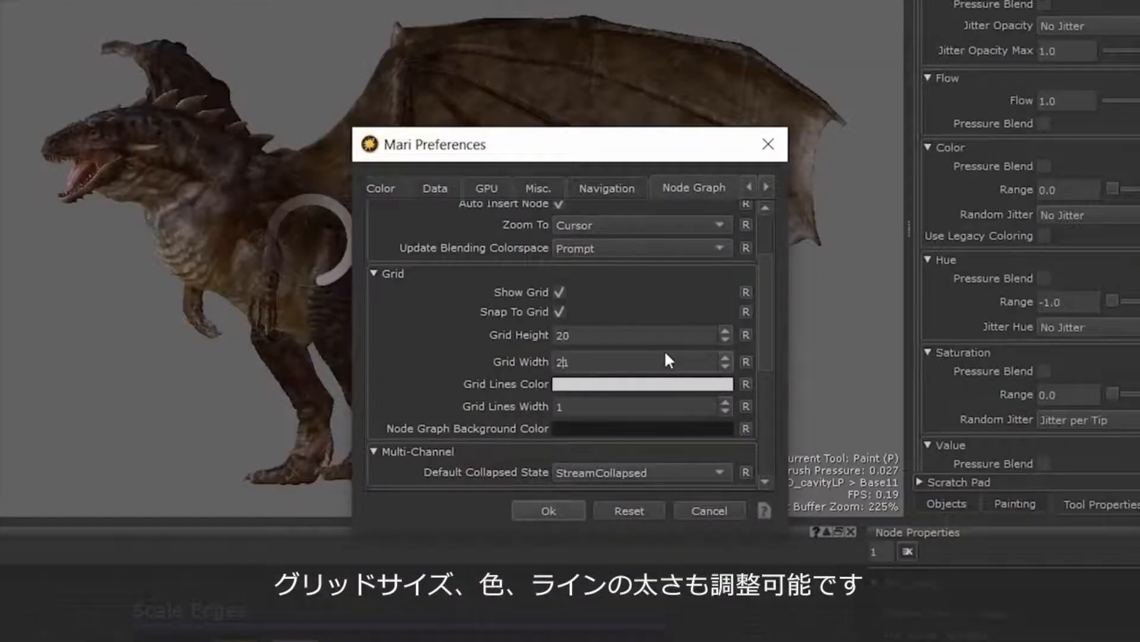
Set the grid to 20 by 20 with green grid lines and confirm with Ok
text(20)
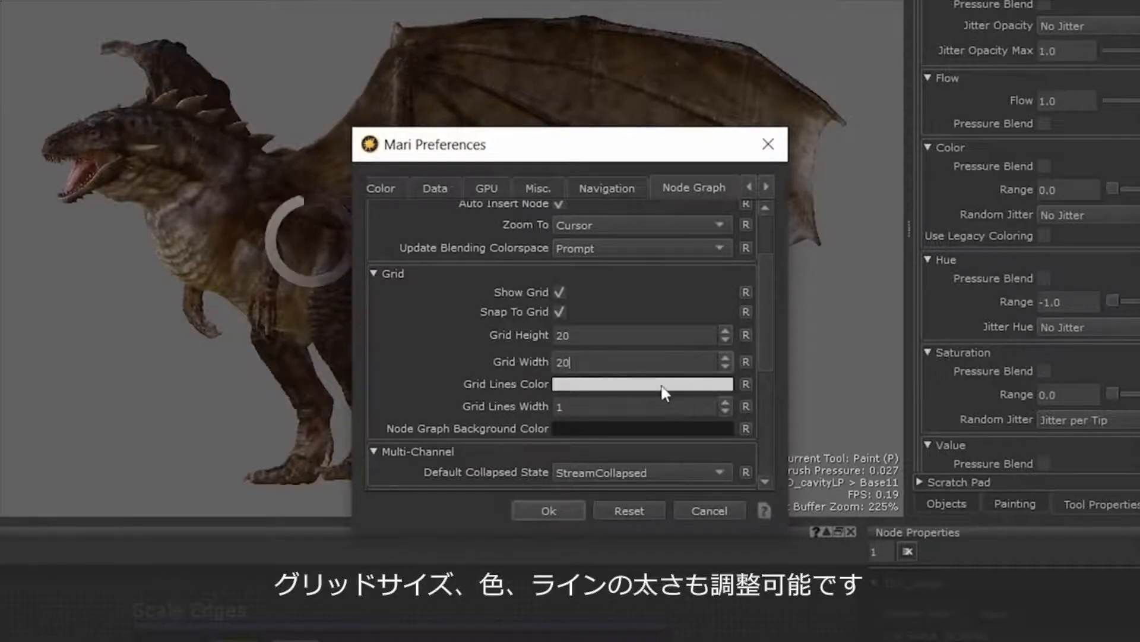
click(642, 383)
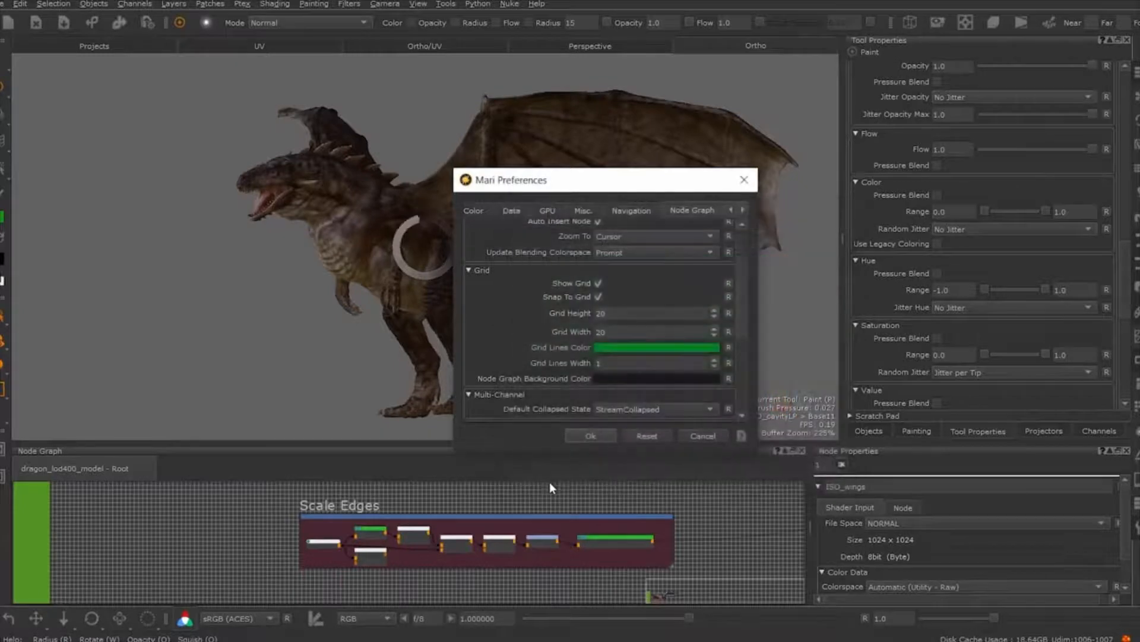
click(589, 435)
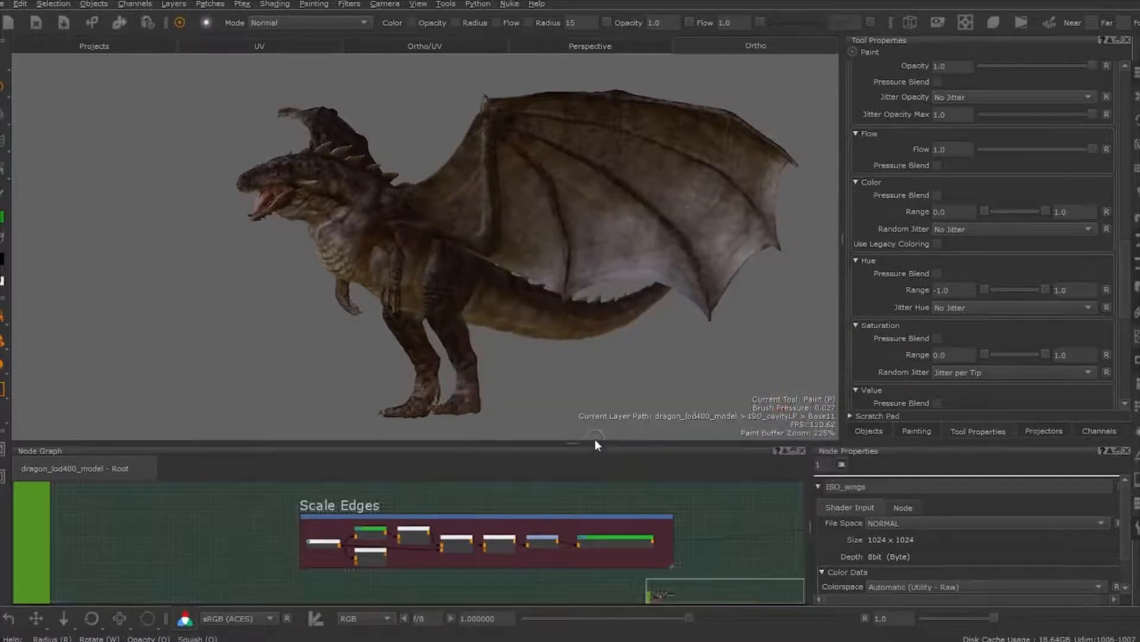